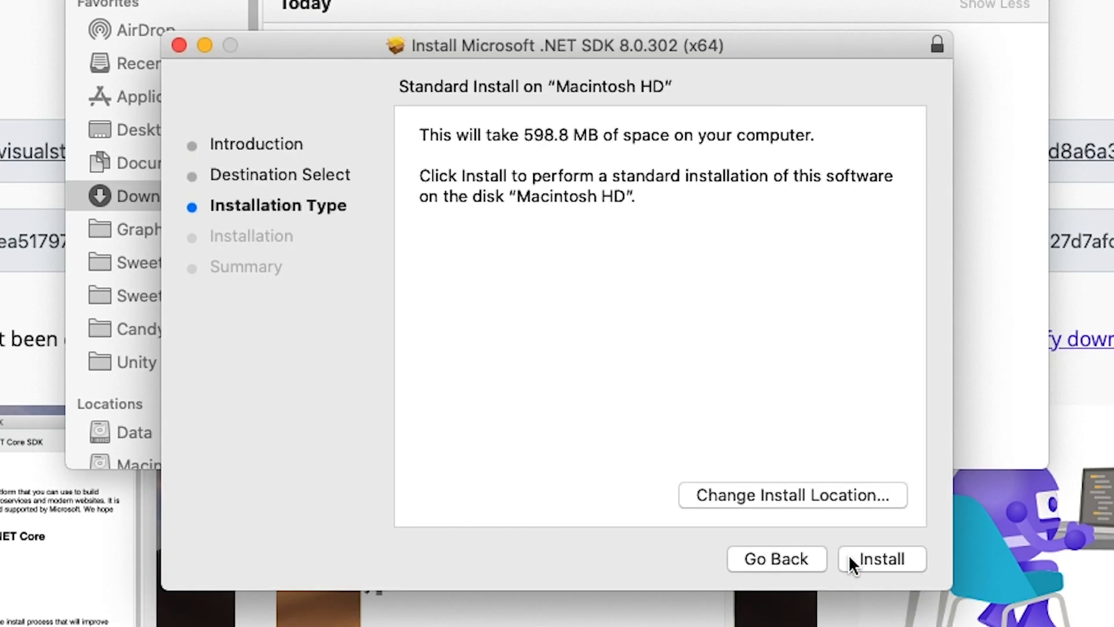
Install .NET SDK 8.0.302 on Macintosh HD with password authorization, then close the installer
left_click(884, 559)
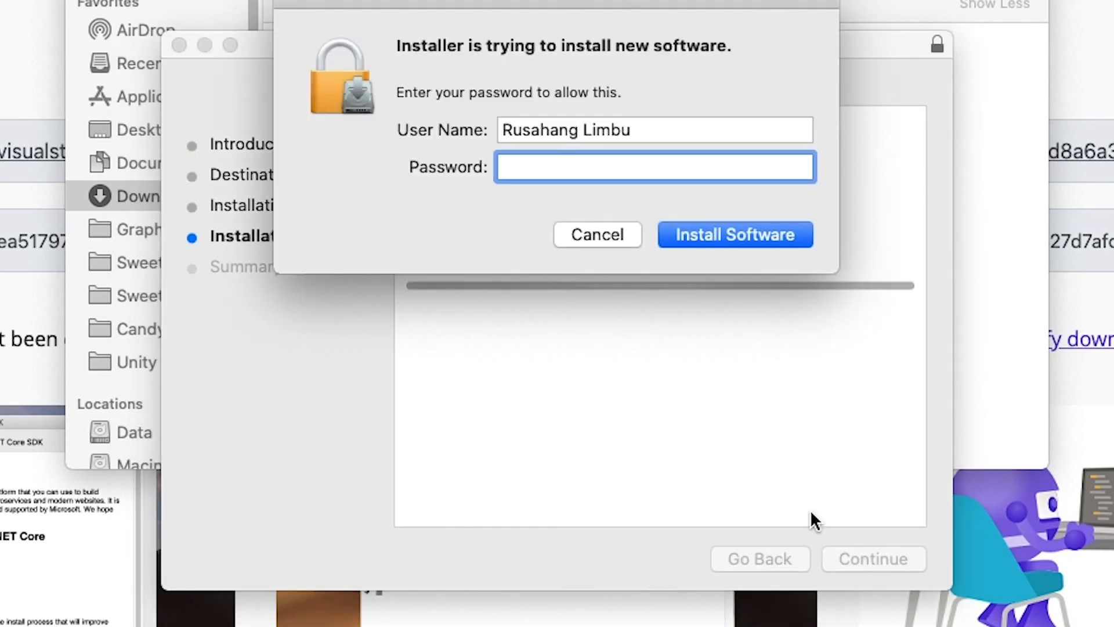
left_click(736, 235)
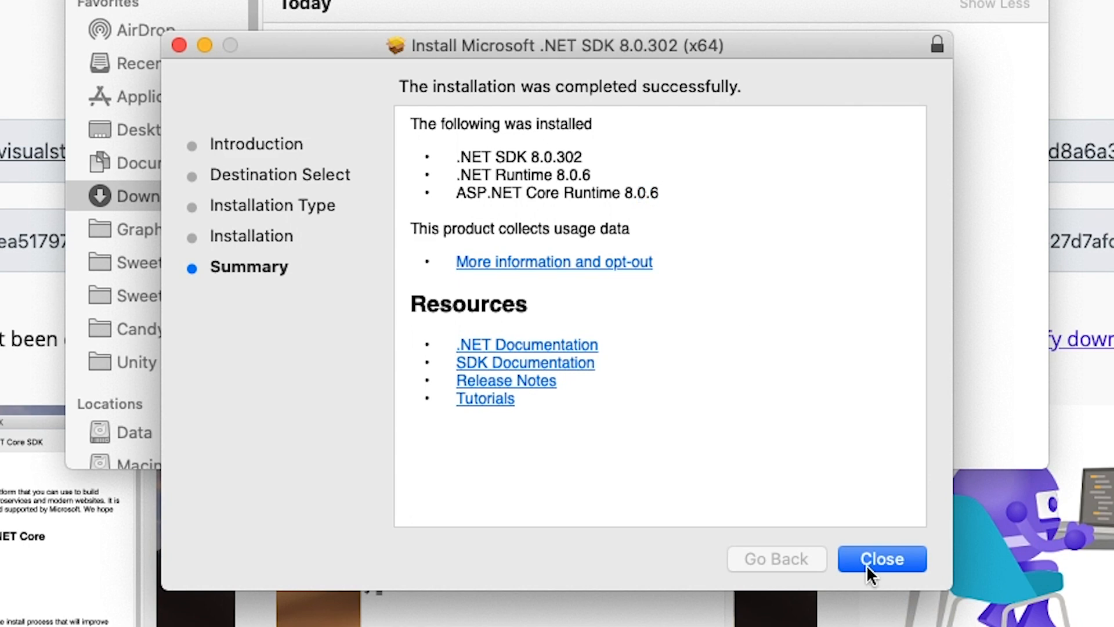
left_click(882, 559)
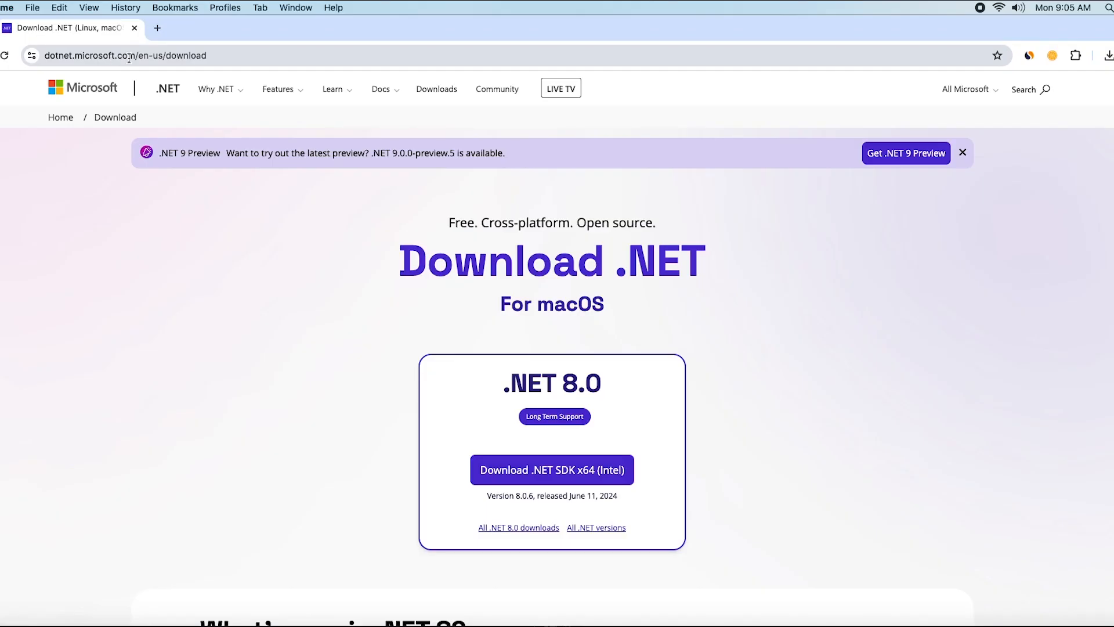
mouse_move(317, 433)
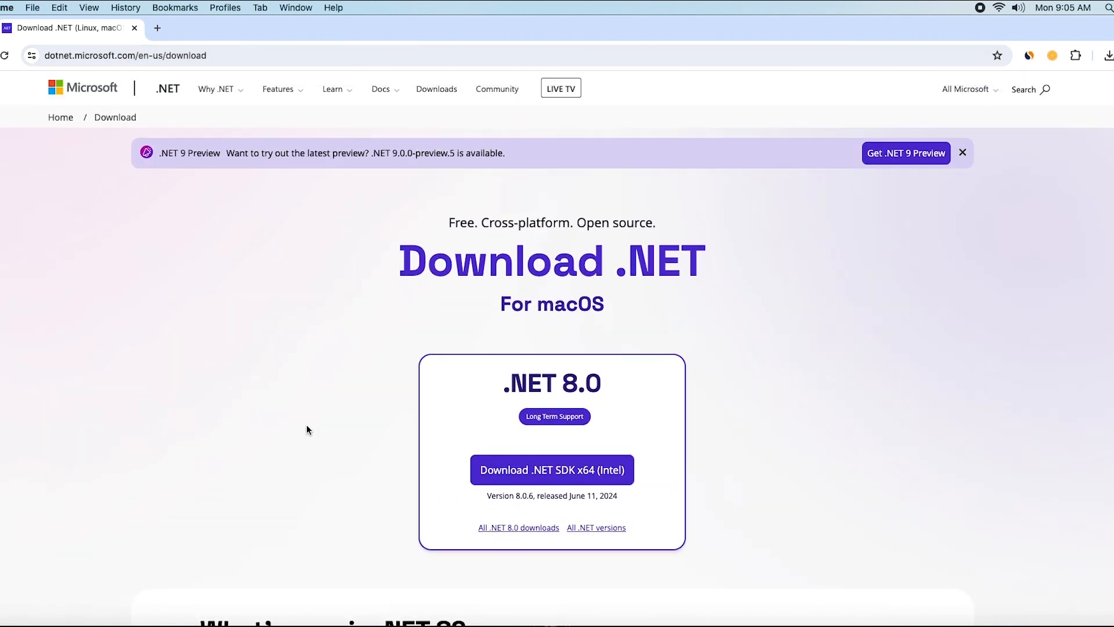
mouse_move(278, 482)
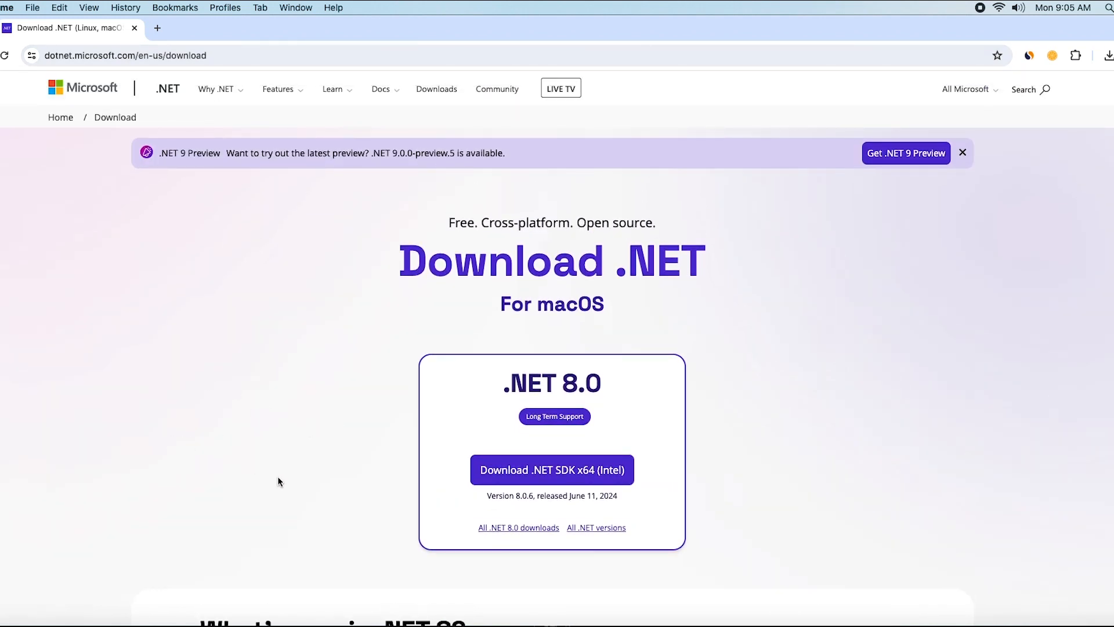
mouse_move(154, 296)
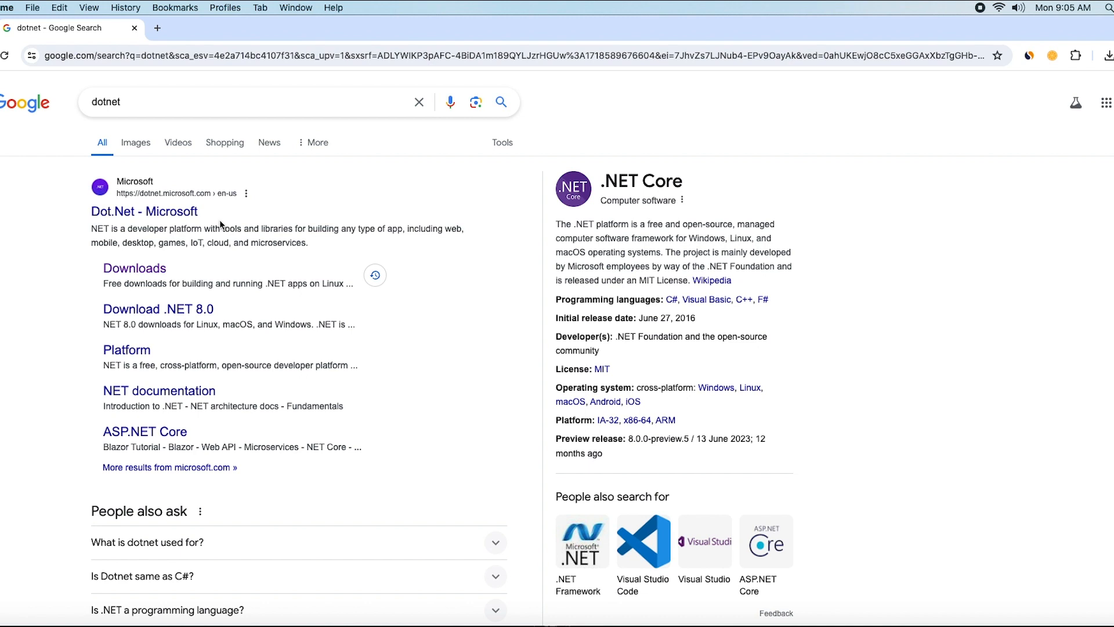
mouse_move(160, 217)
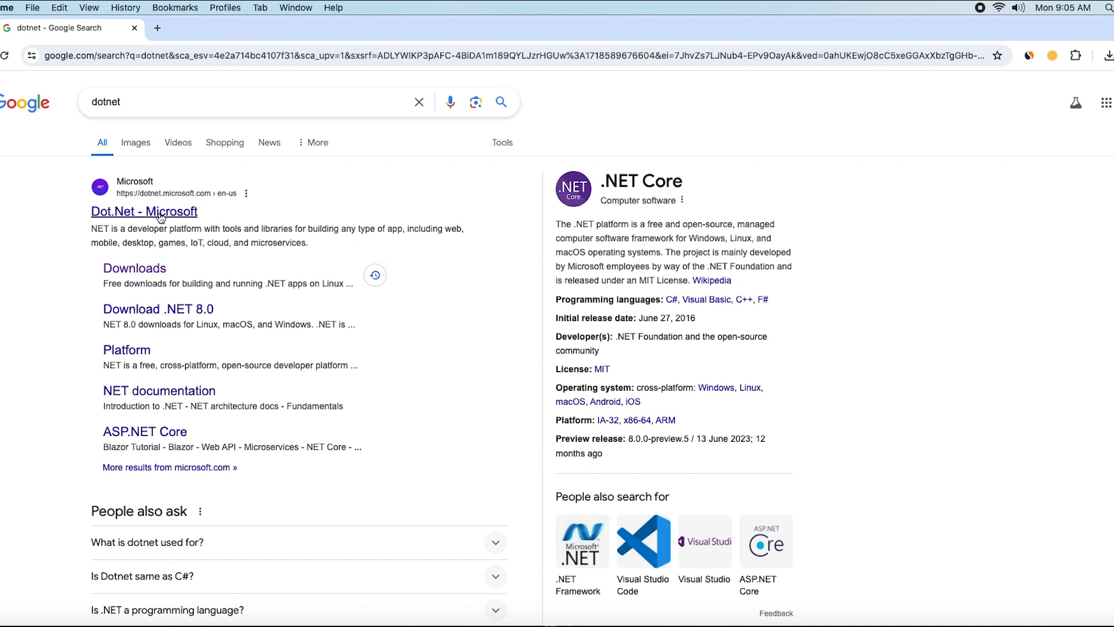
Open the official Microsoft .NET website from the Dot.Net search result
left_click(144, 212)
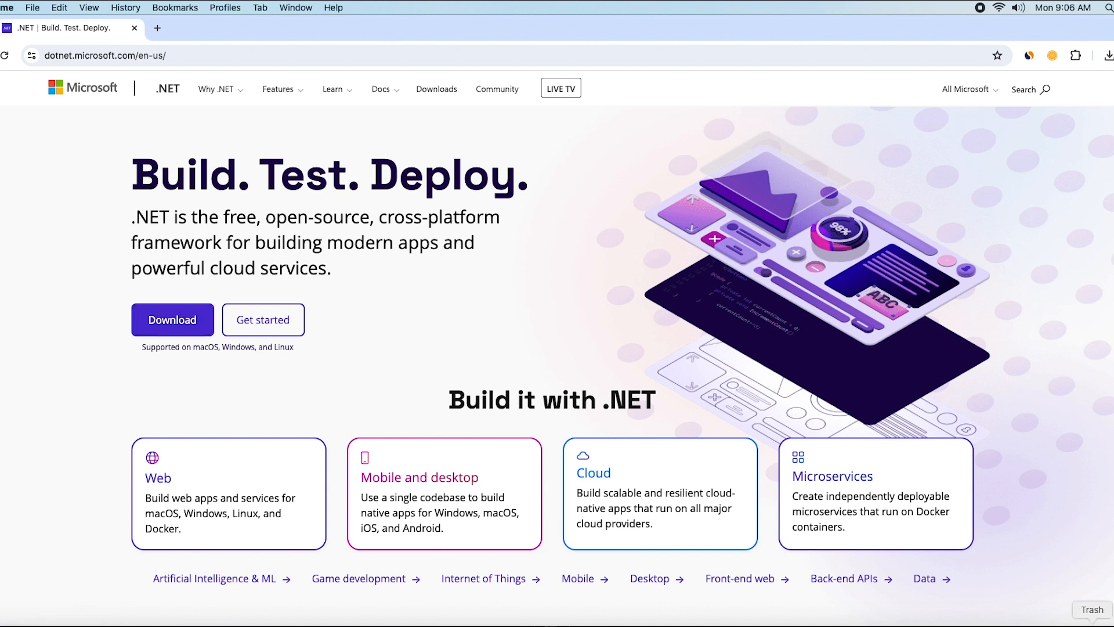
mouse_move(366, 361)
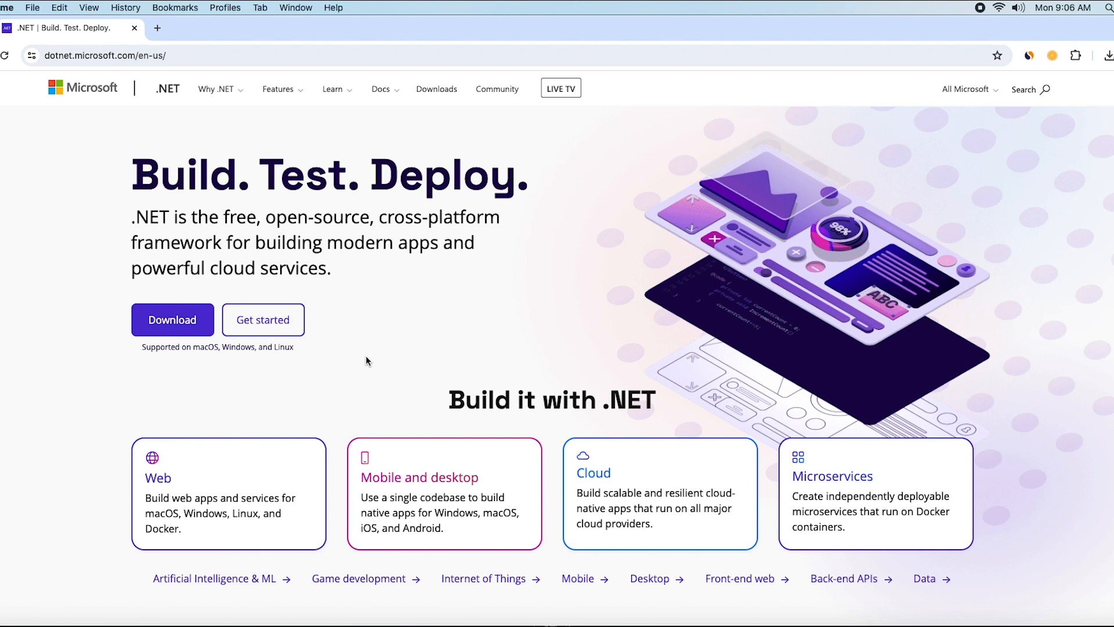
mouse_move(409, 392)
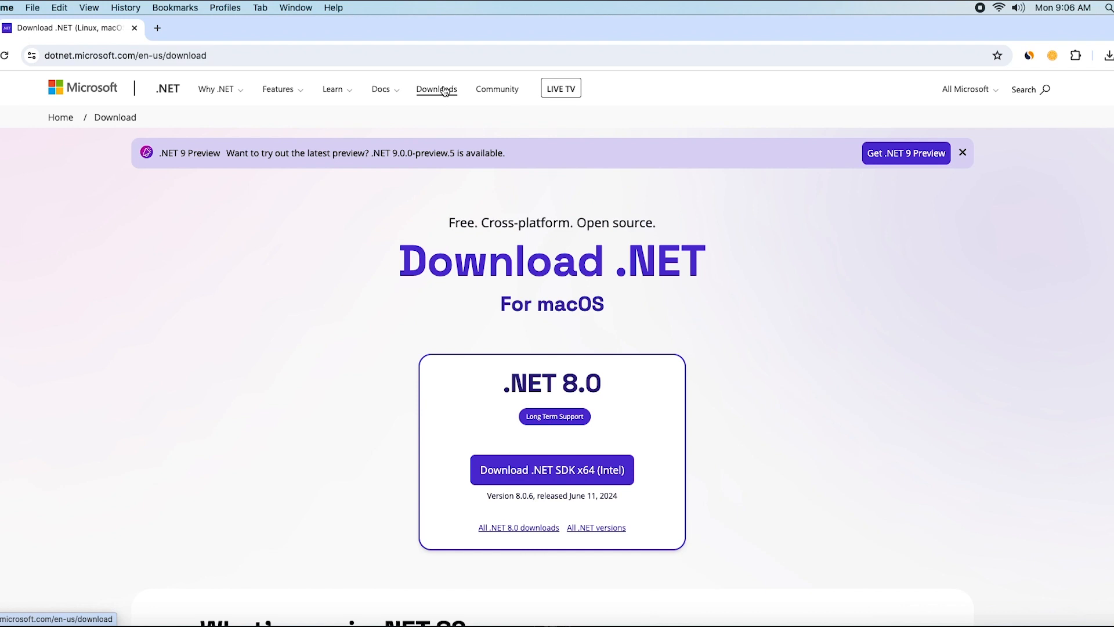
mouse_move(459, 217)
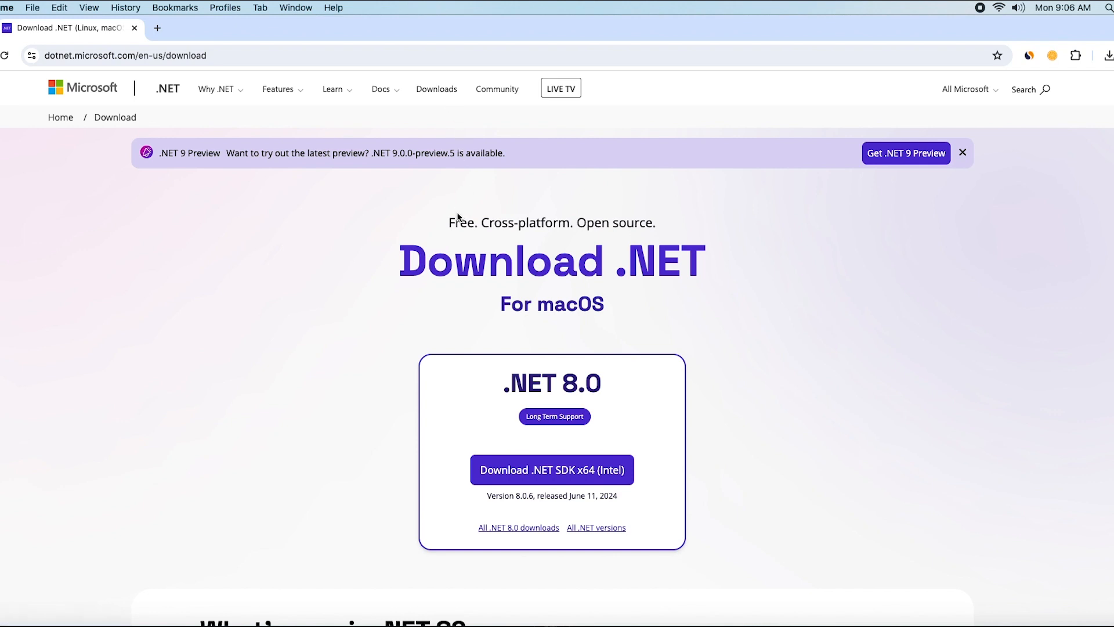
Download the .NET 8.0 SDK x64 (Intel) installer for macOS
scroll("down", 3)
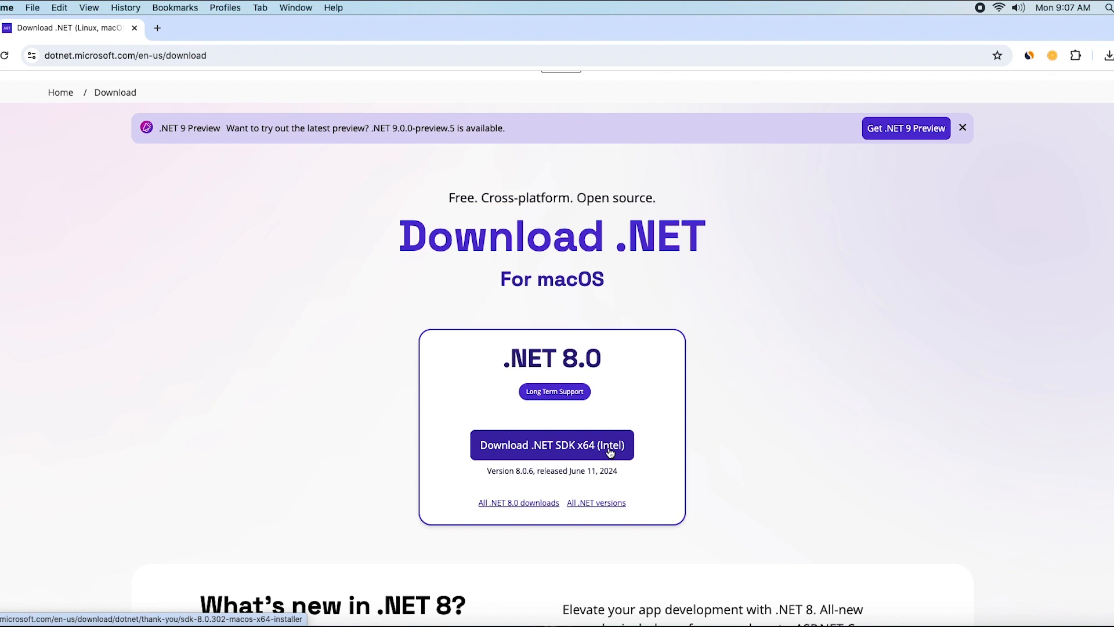
mouse_move(609, 510)
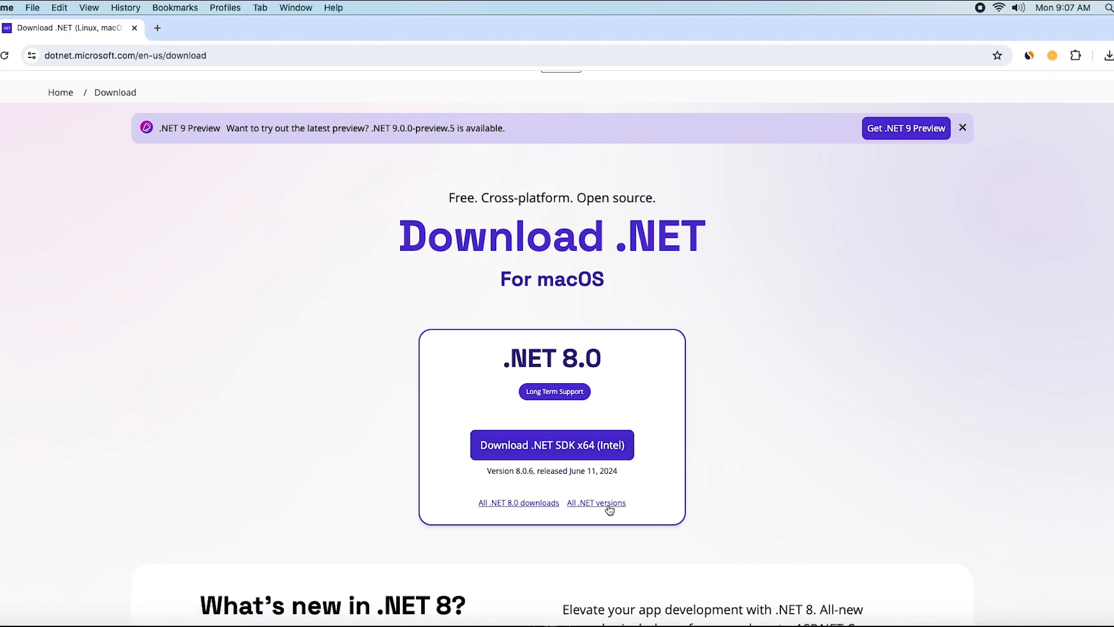
mouse_move(607, 509)
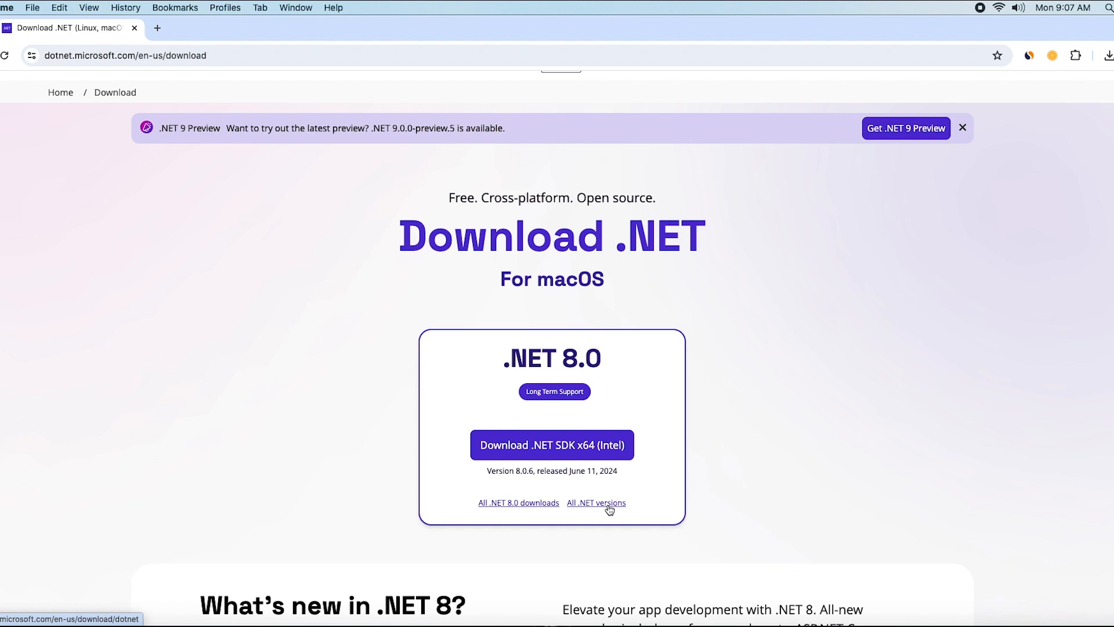
mouse_move(617, 511)
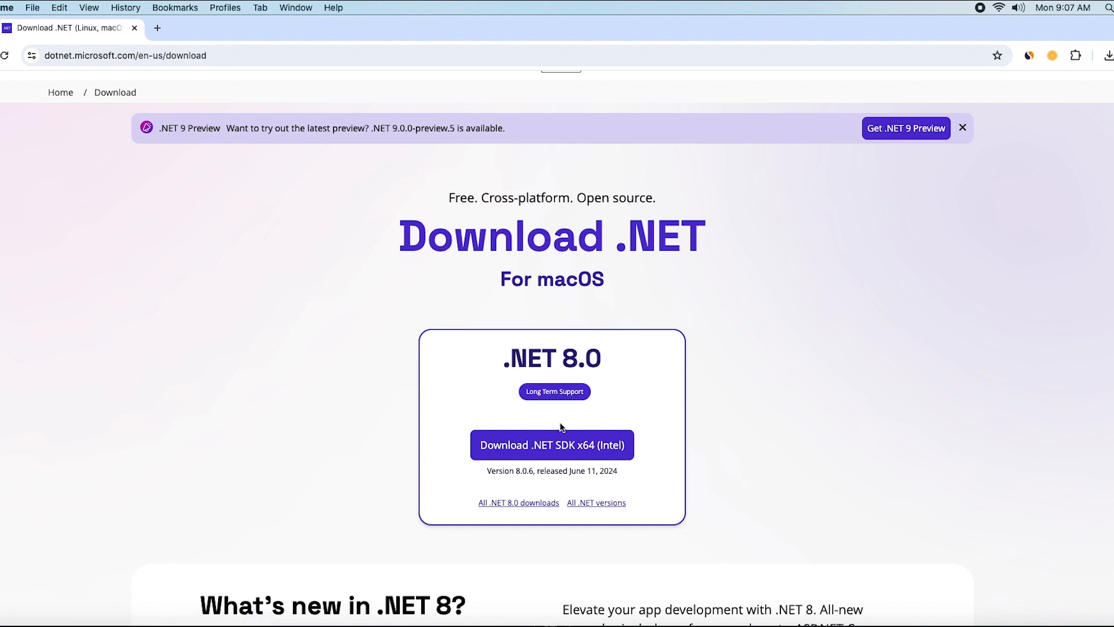
mouse_move(597, 411)
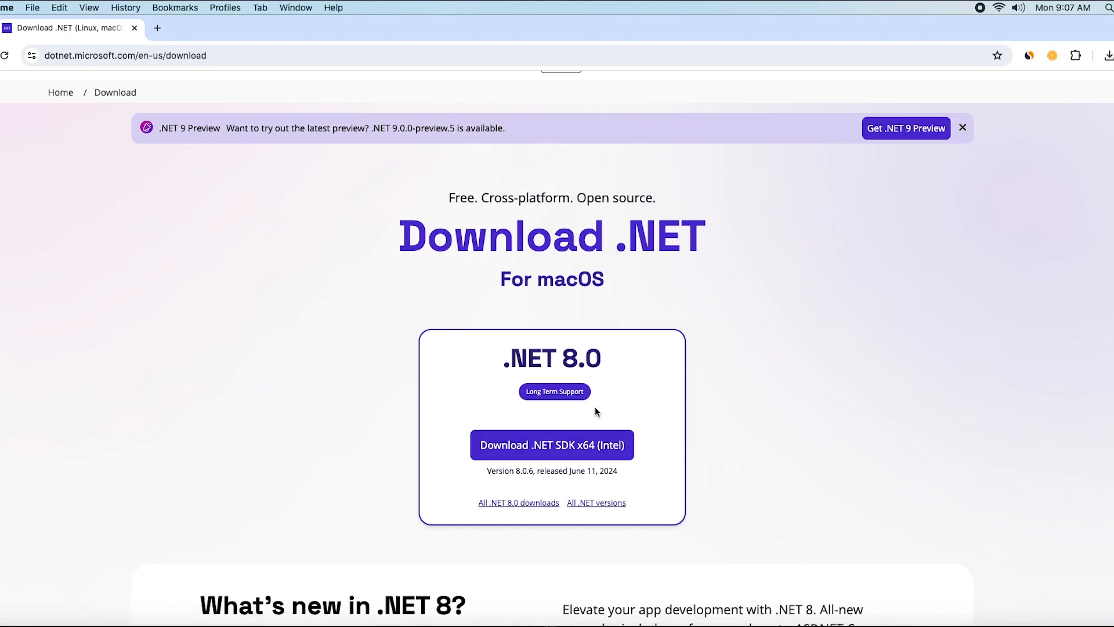
mouse_move(569, 456)
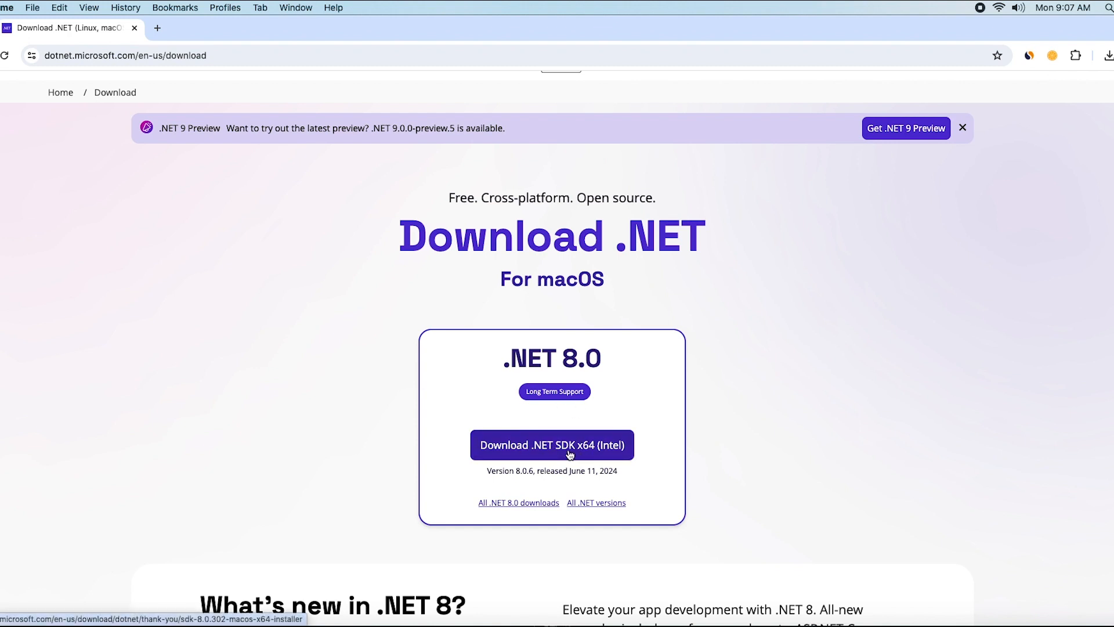
left_click(551, 445)
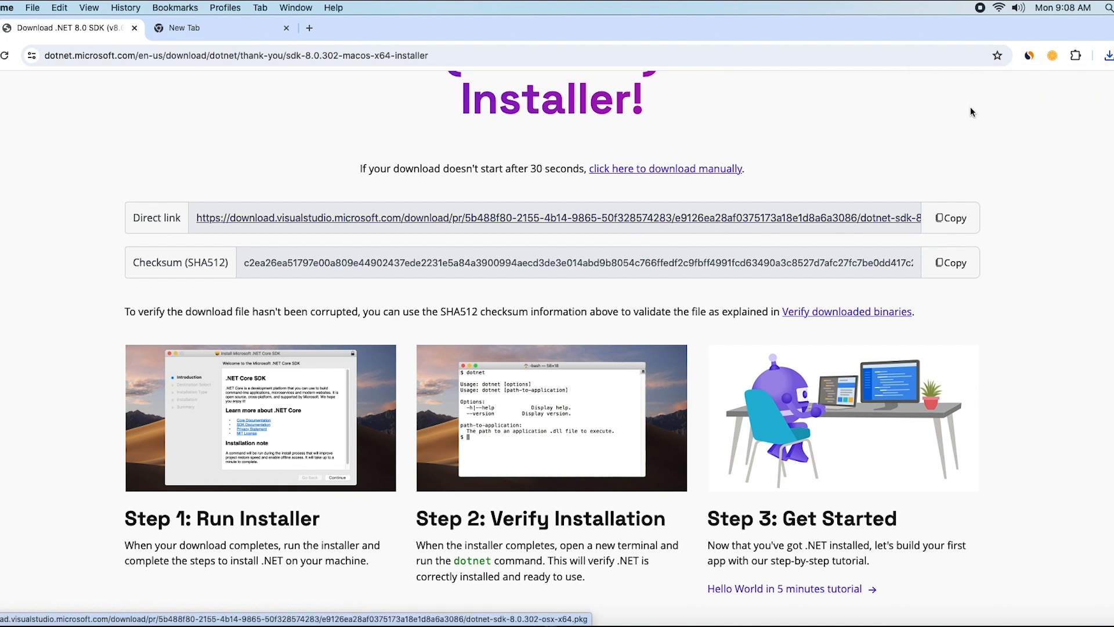
Show the dotnet-sdk-8.0.302 x64 package in Finder from Chrome's download history
left_click(1109, 53)
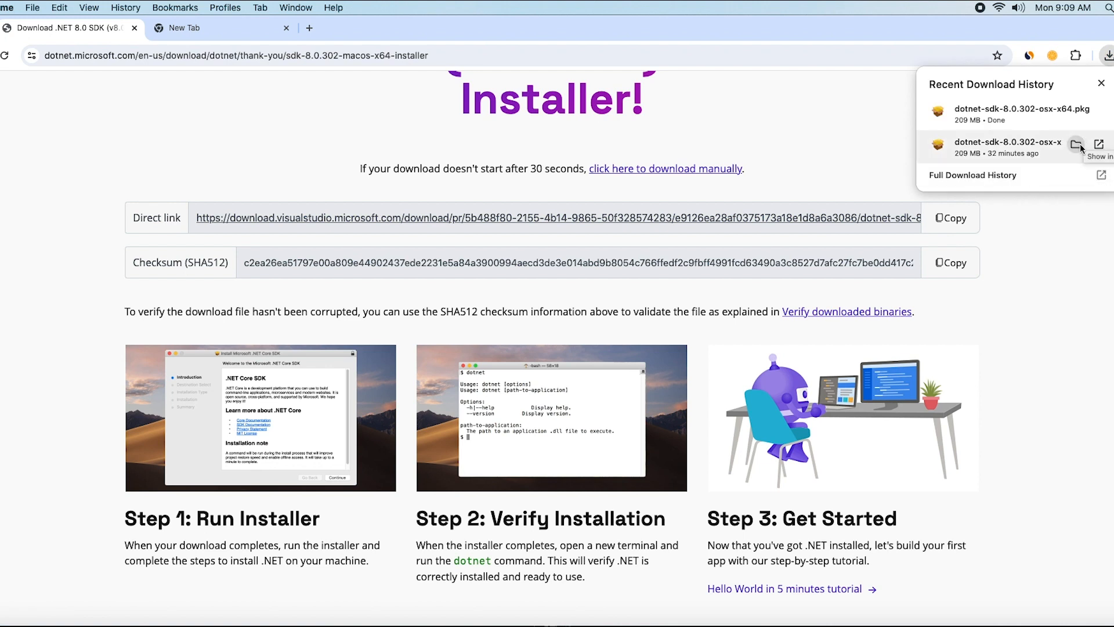
left_click(1076, 144)
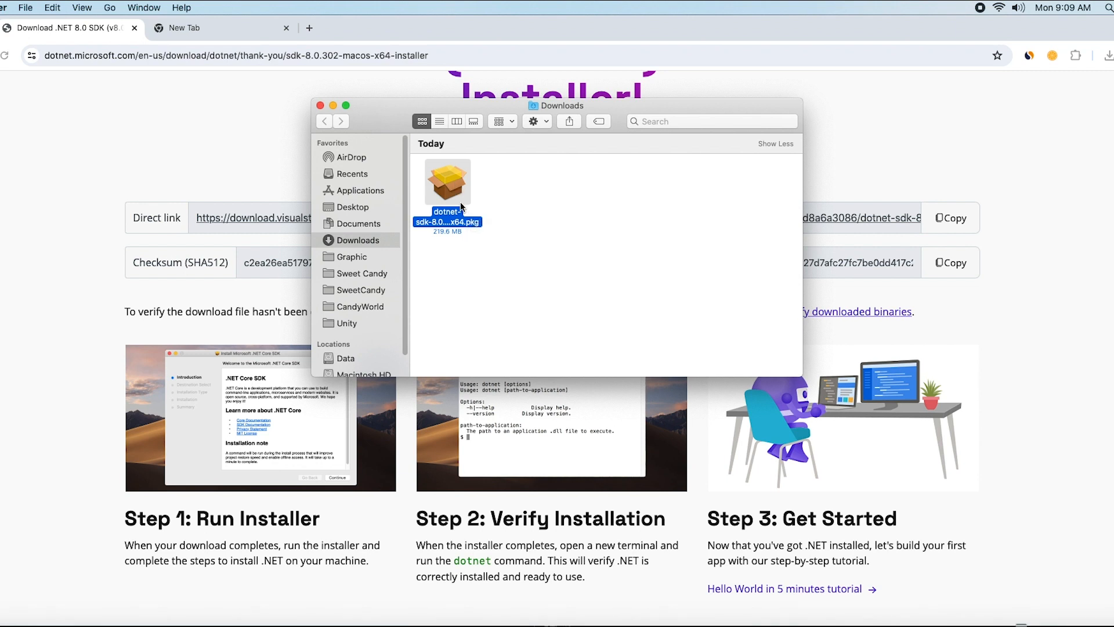
Run the dotnet-sdk-8.0.302 package and install it on Macintosh HD with your password
double_click(448, 180)
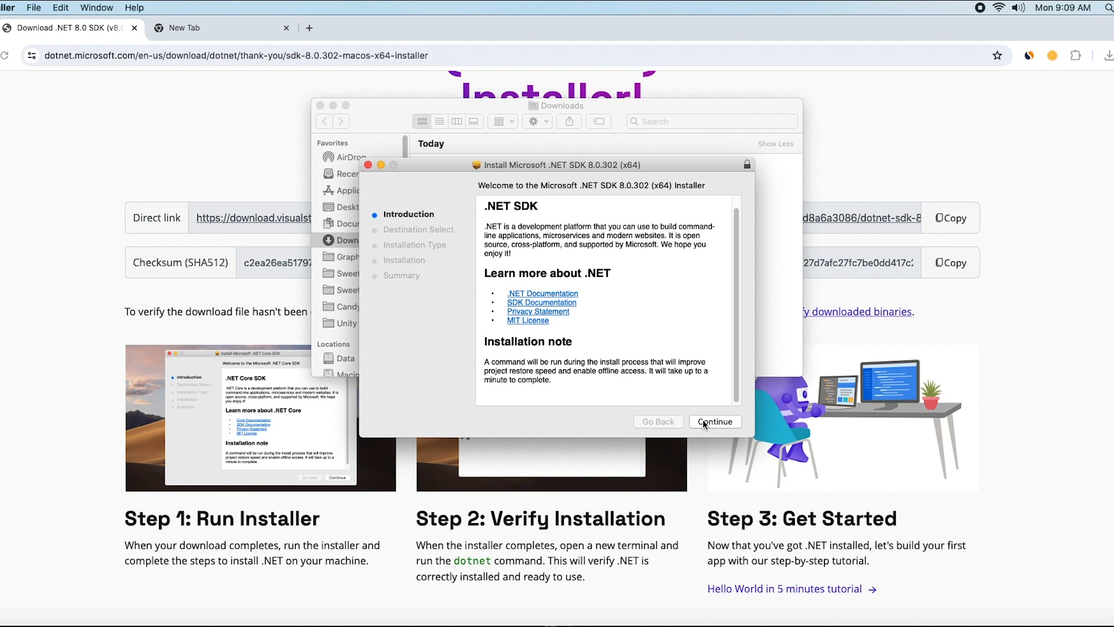
left_click(716, 421)
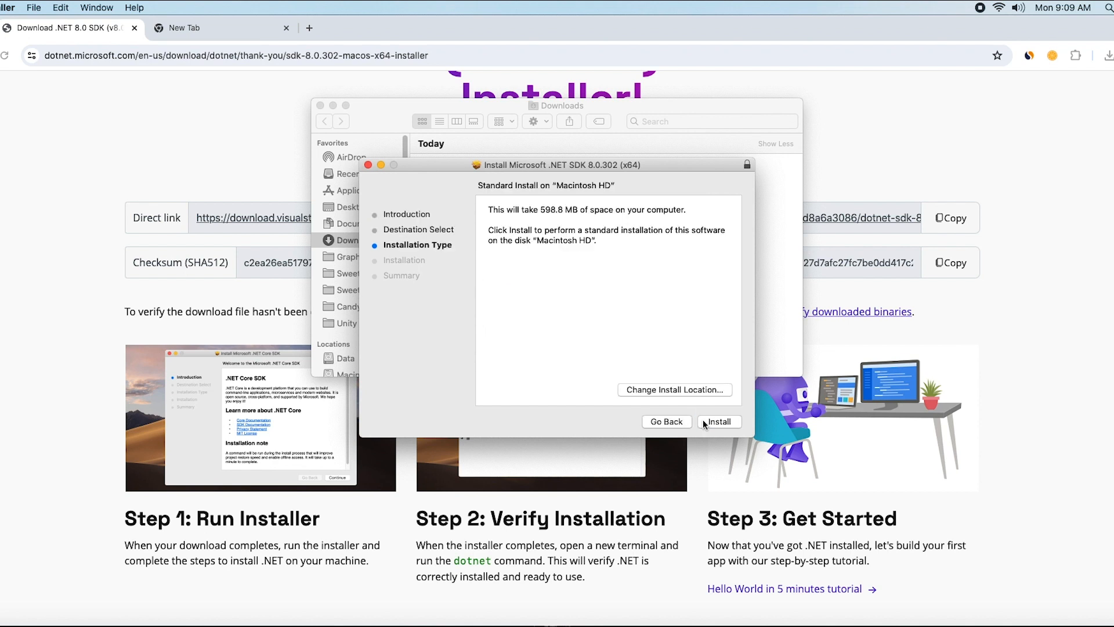
left_click(719, 421)
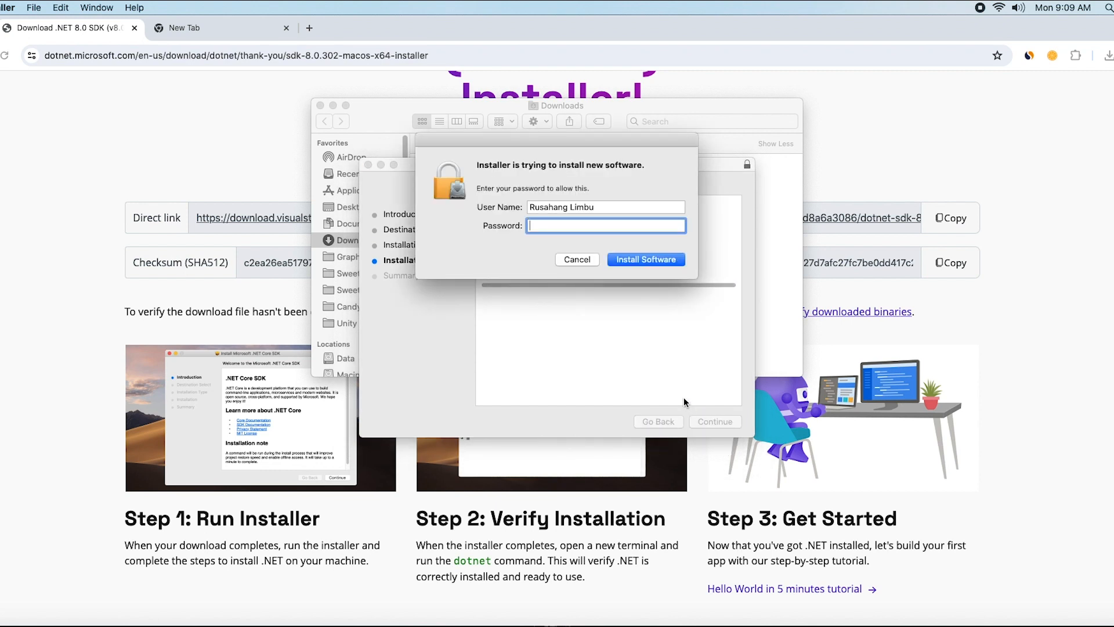
type("••")
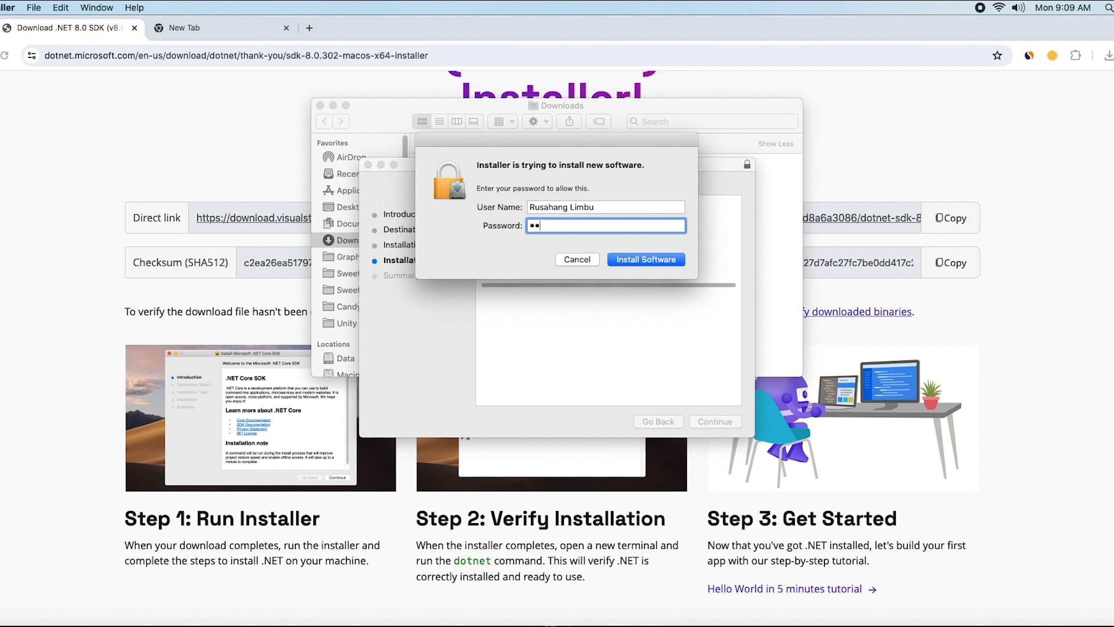
left_click(646, 260)
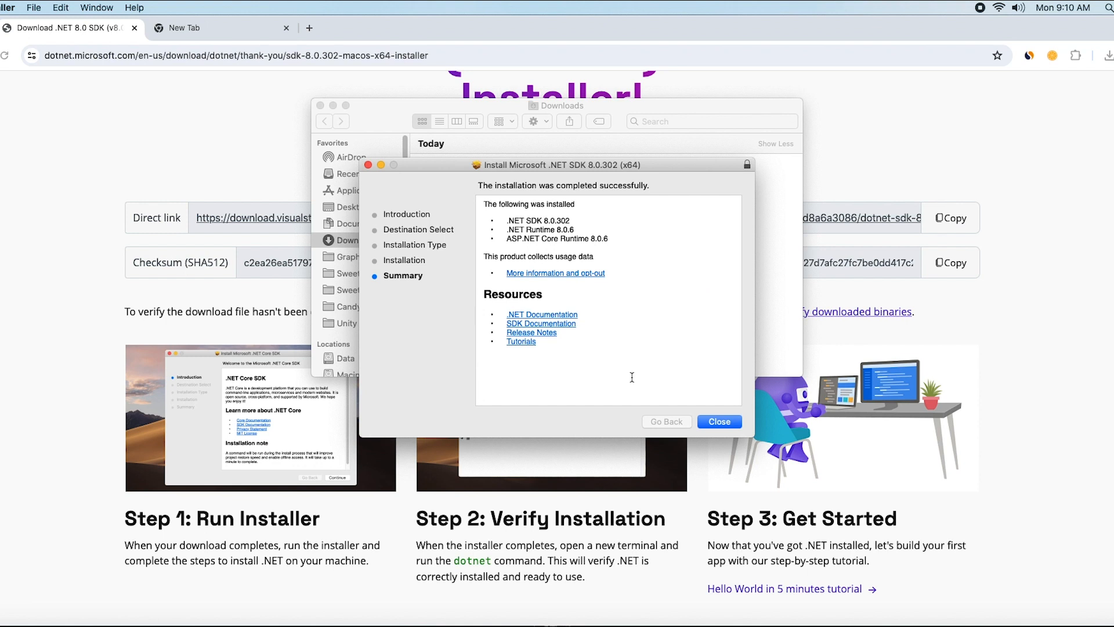
mouse_move(700, 378)
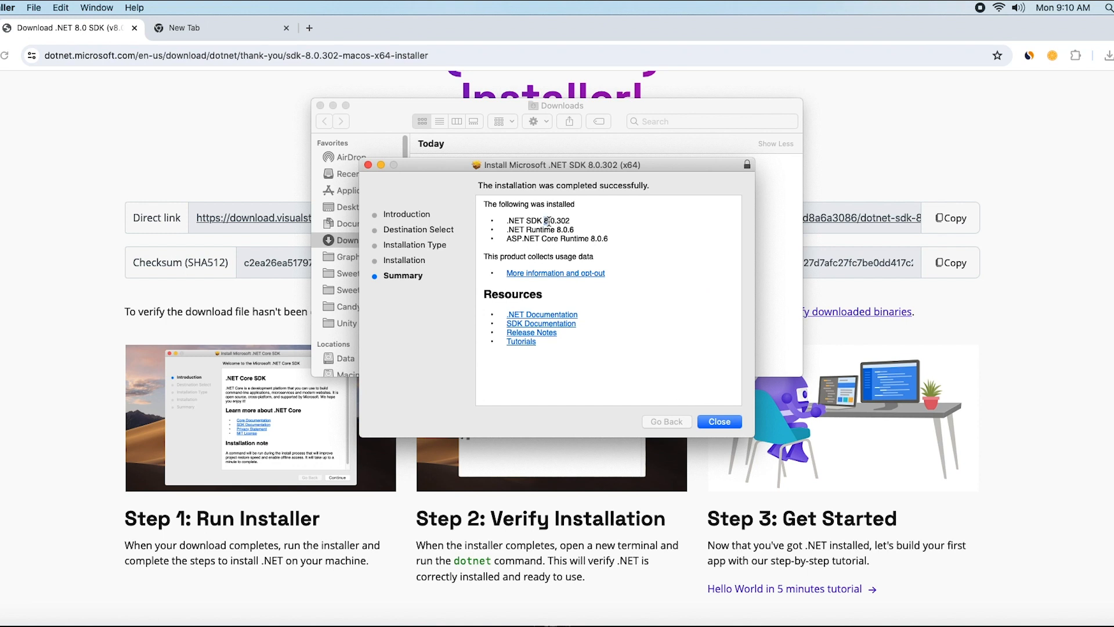
Review the installed SDK and runtime components on the Summary page, then close the installer
double_click(558, 221)
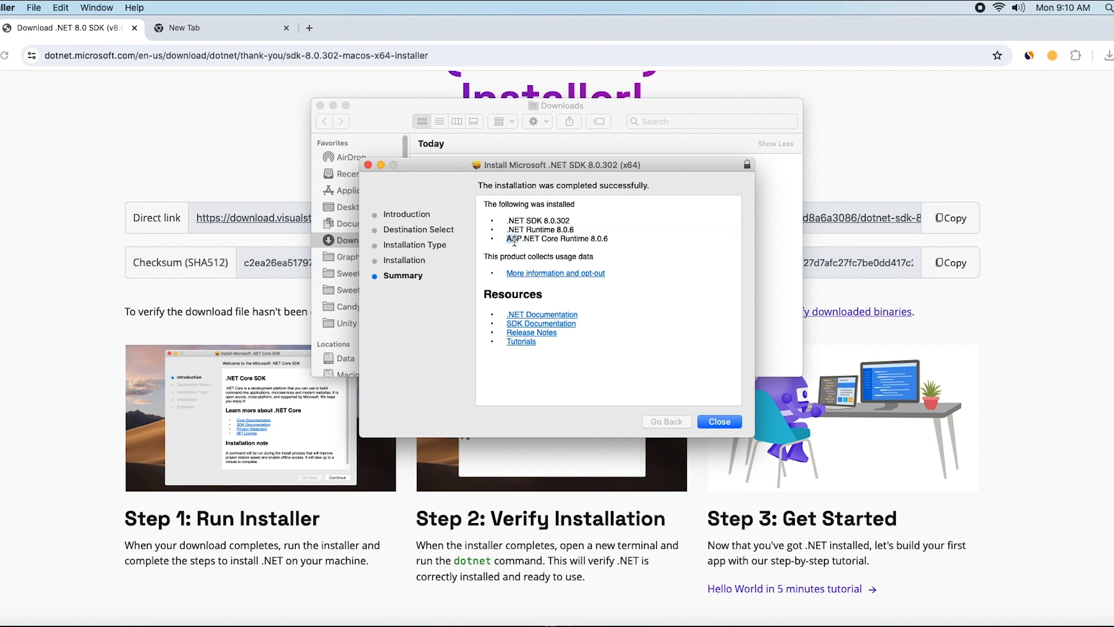
double_click(517, 238)
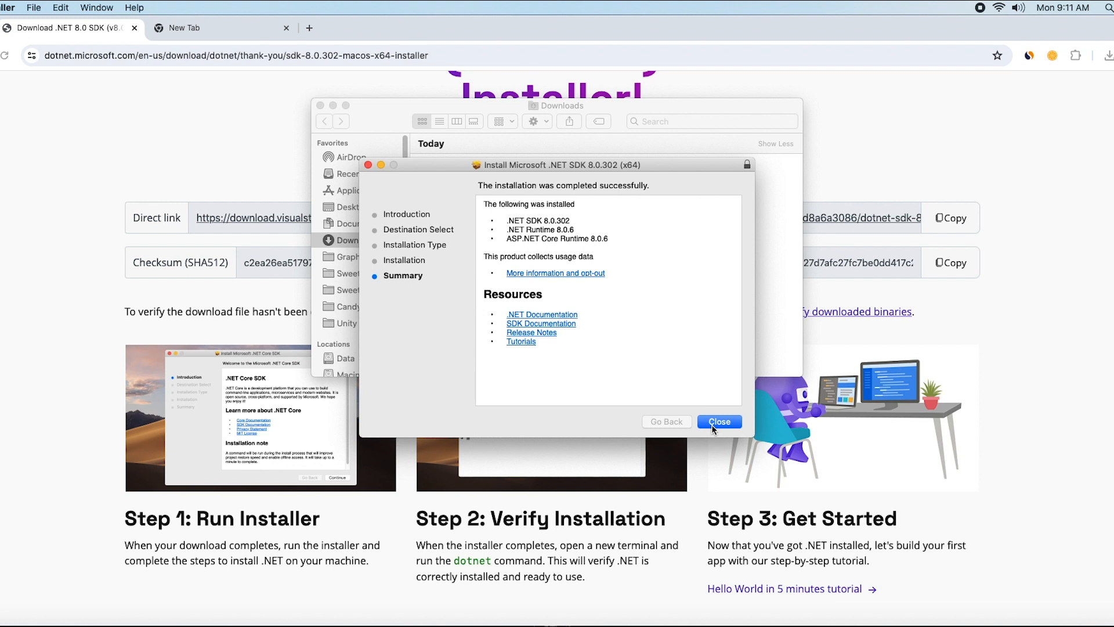
left_click(720, 422)
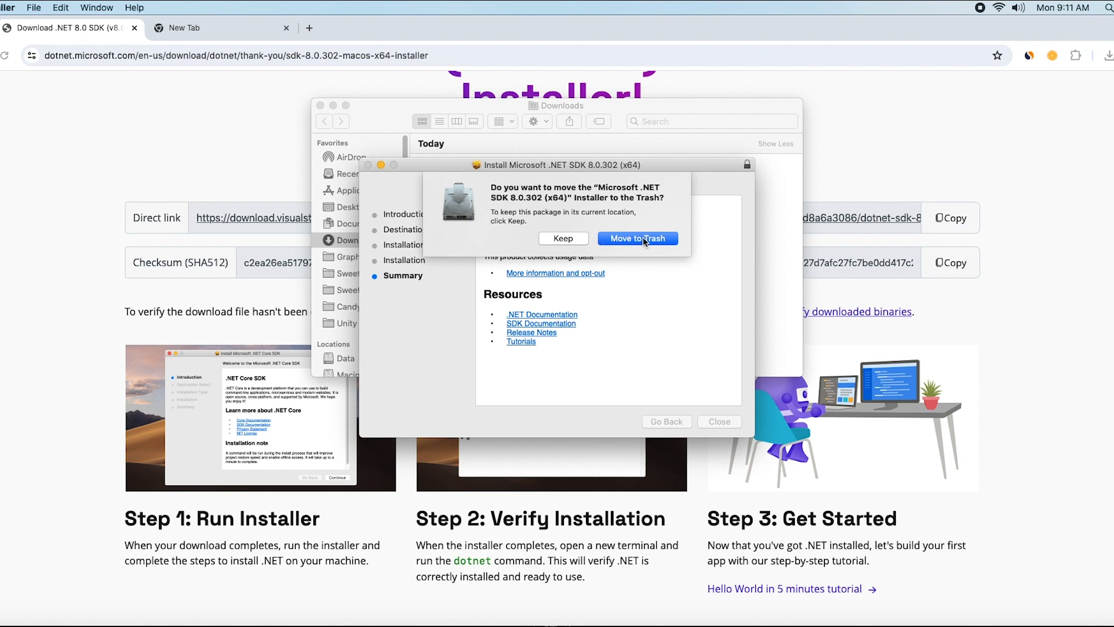
Move the installer package to the Trash and launch Terminal by searching 'ter' in Launchpad
left_click(638, 239)
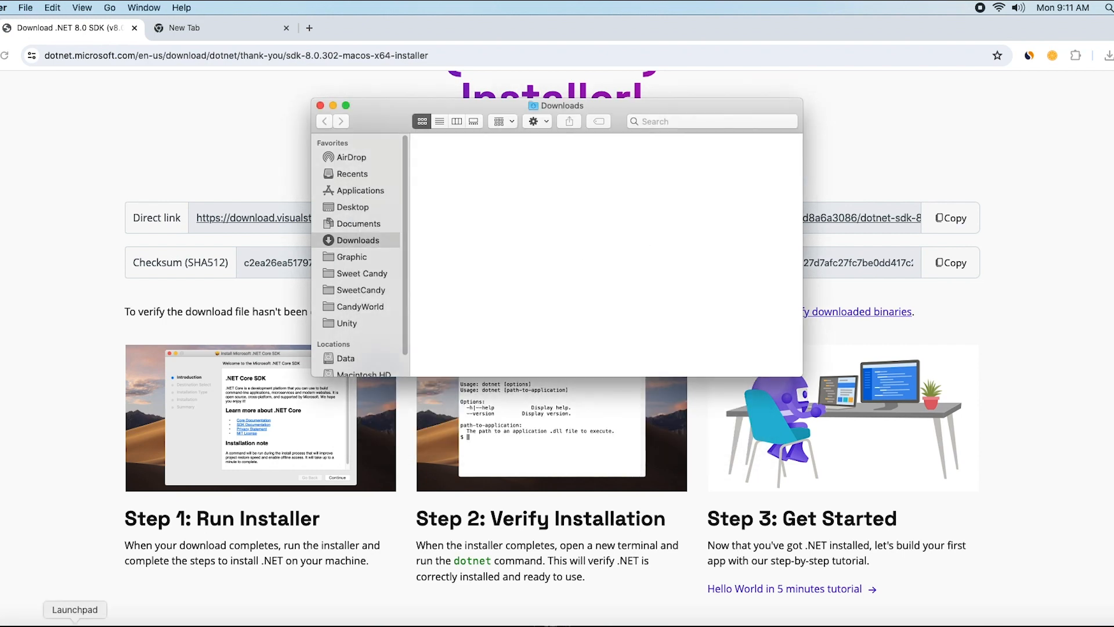
left_click(75, 610)
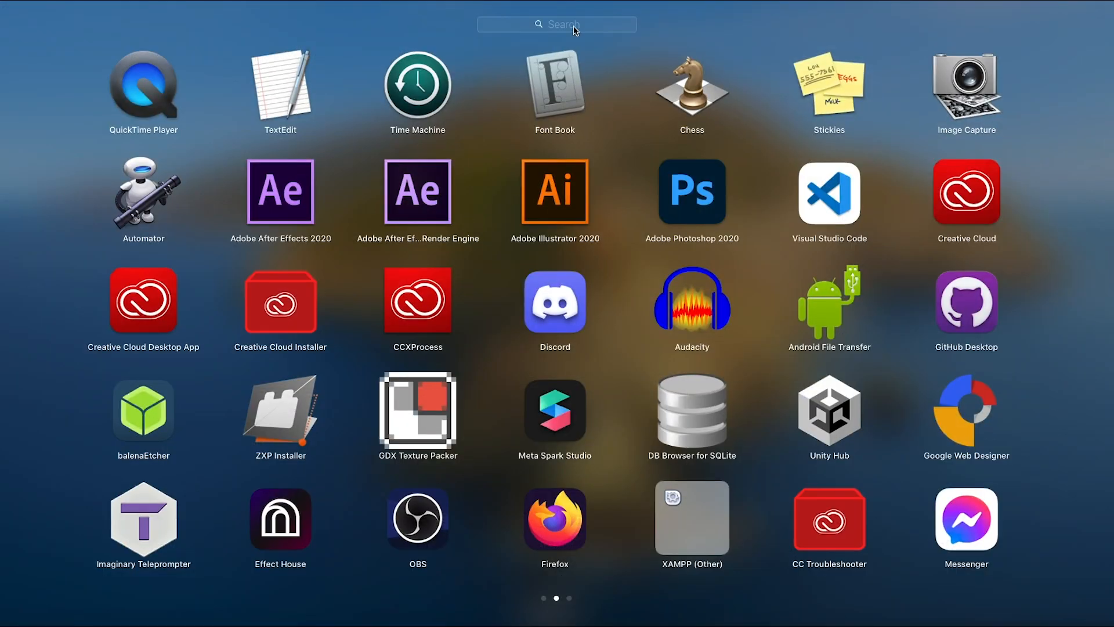
type("ter")
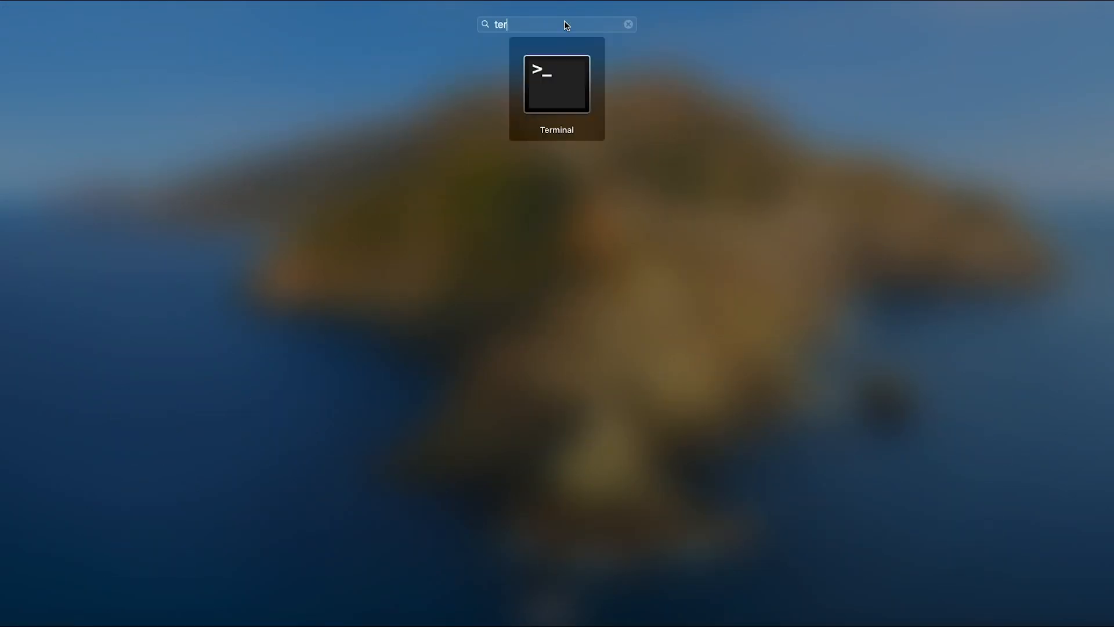
left_click(556, 84)
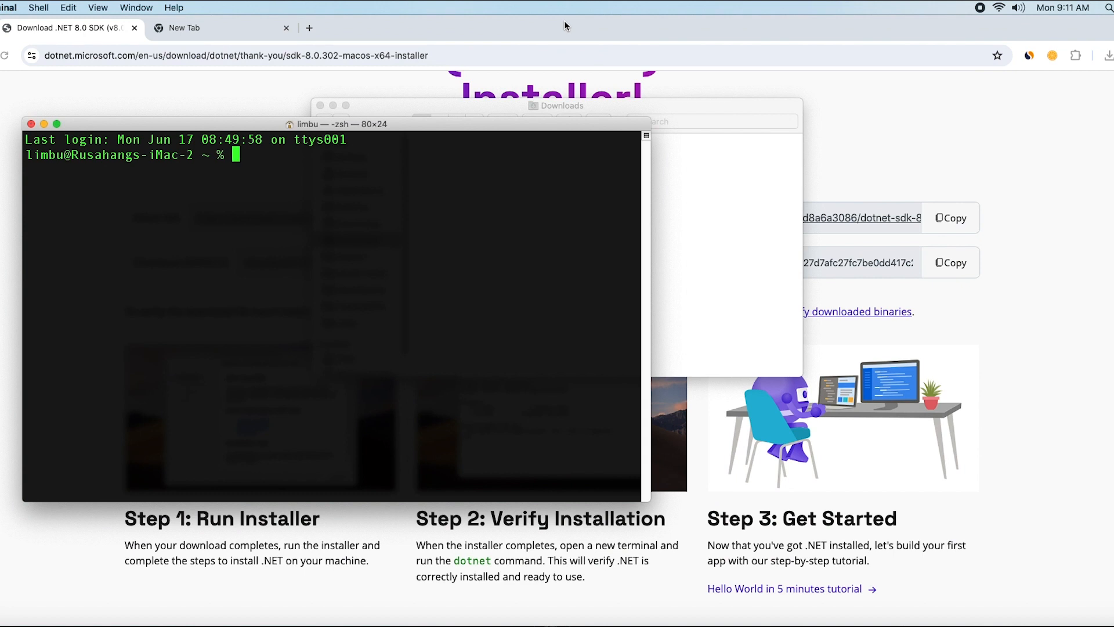
Run dotnet --version in Terminal to confirm version 8.0.302
type("dotn")
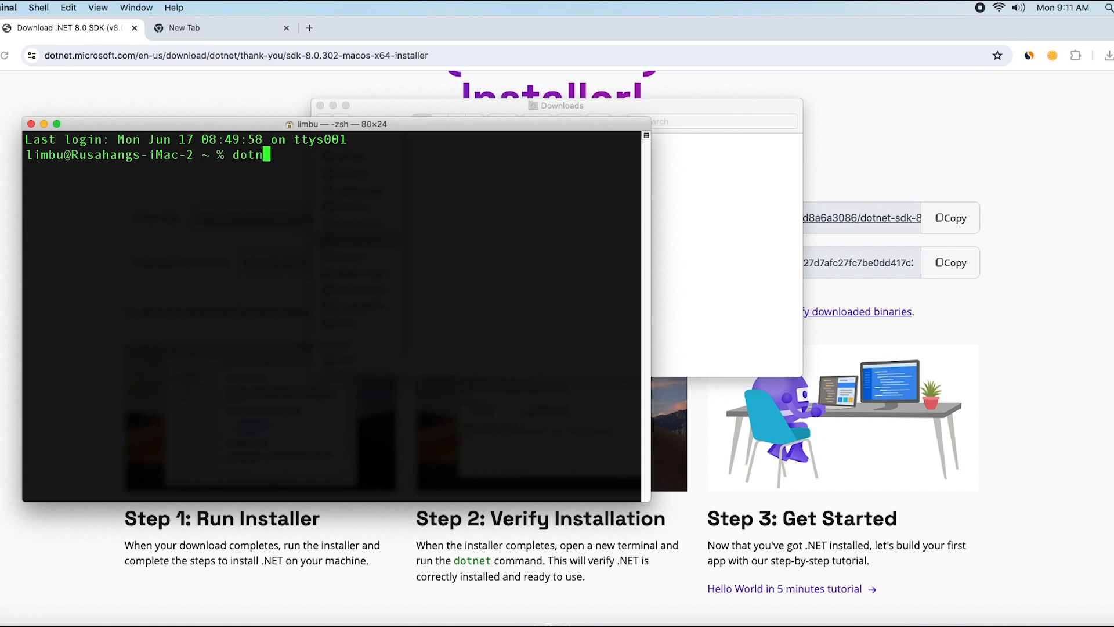
type("et --version")
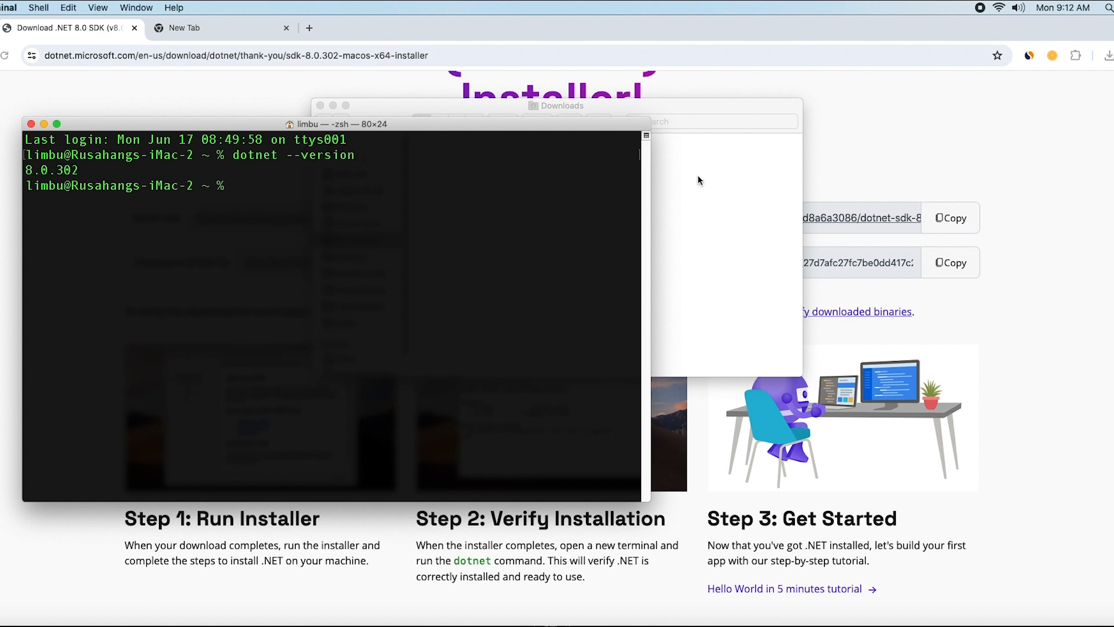
mouse_move(99, 216)
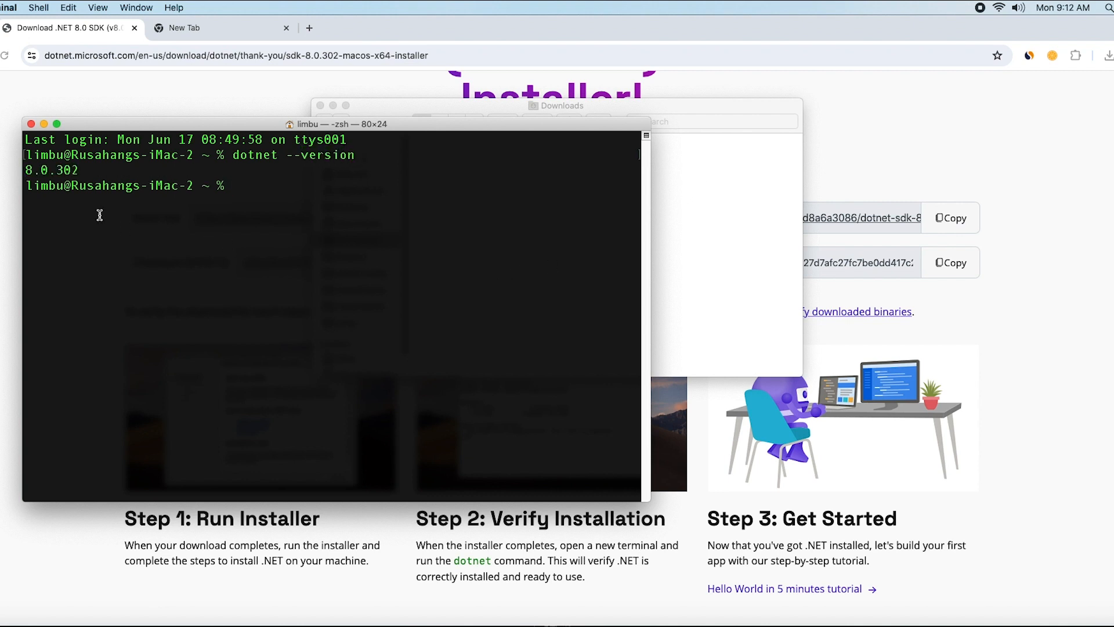